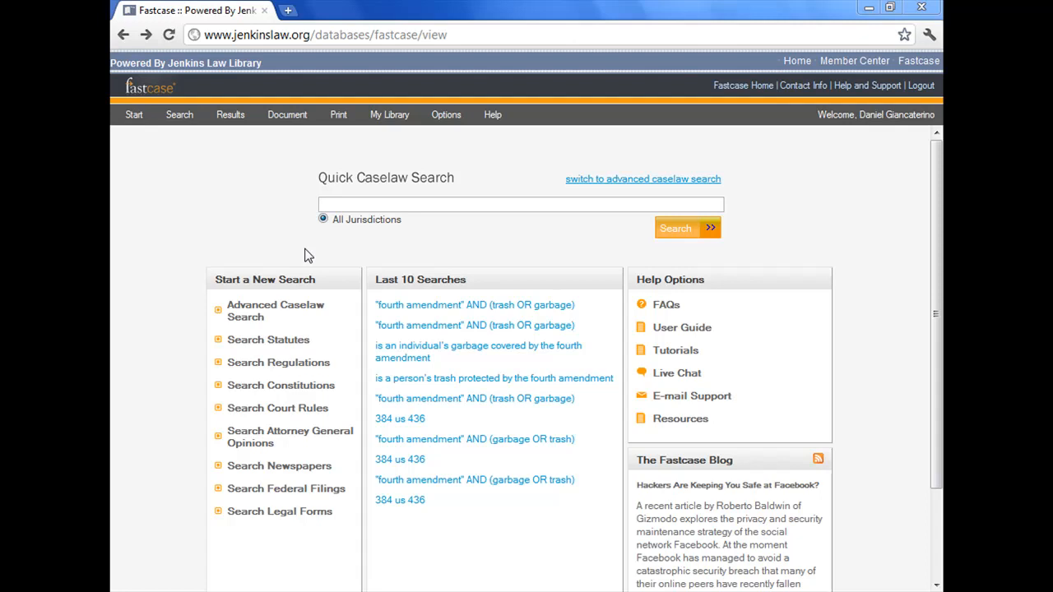
- Run the Quick Caselaw Search to list 1,000 relevance-ranked cases headed by U.S. v. Redmon
{"action": "left_click", "coordinate": [687, 228]}
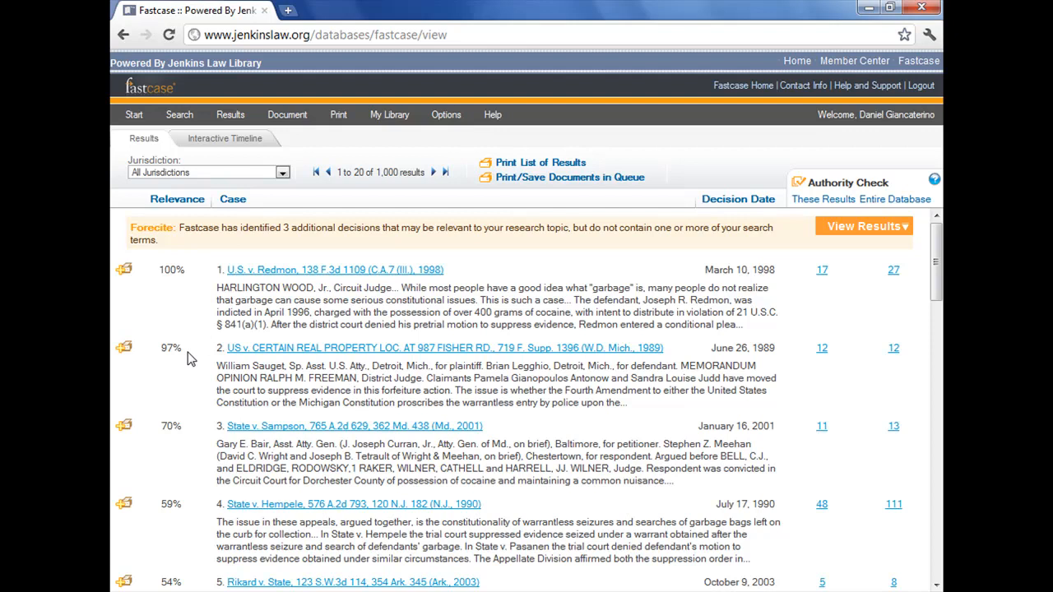
{"action": "mouse_move", "coordinate": [191, 288]}
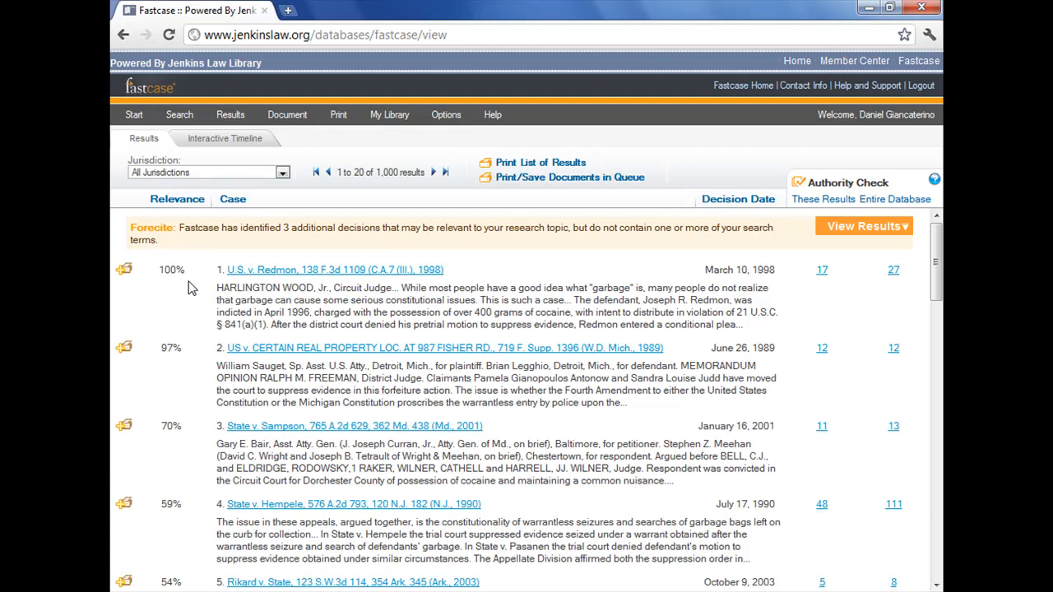
{"action": "mouse_move", "coordinate": [161, 379]}
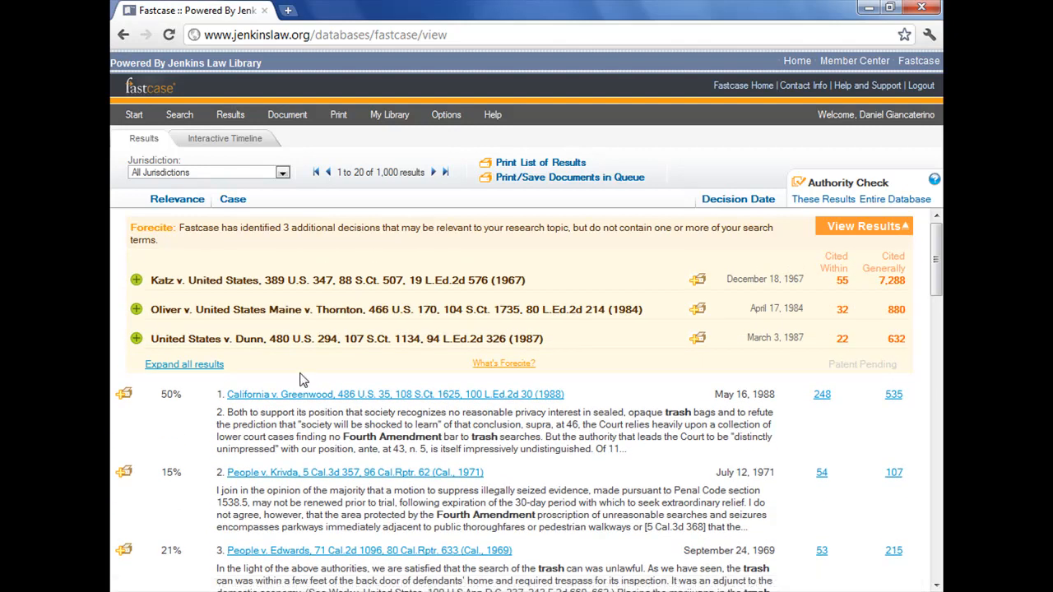
- Open Foresight's View Results to show three suggested decisions for the fourth amendment trash search
{"action": "left_click", "coordinate": [223, 138]}
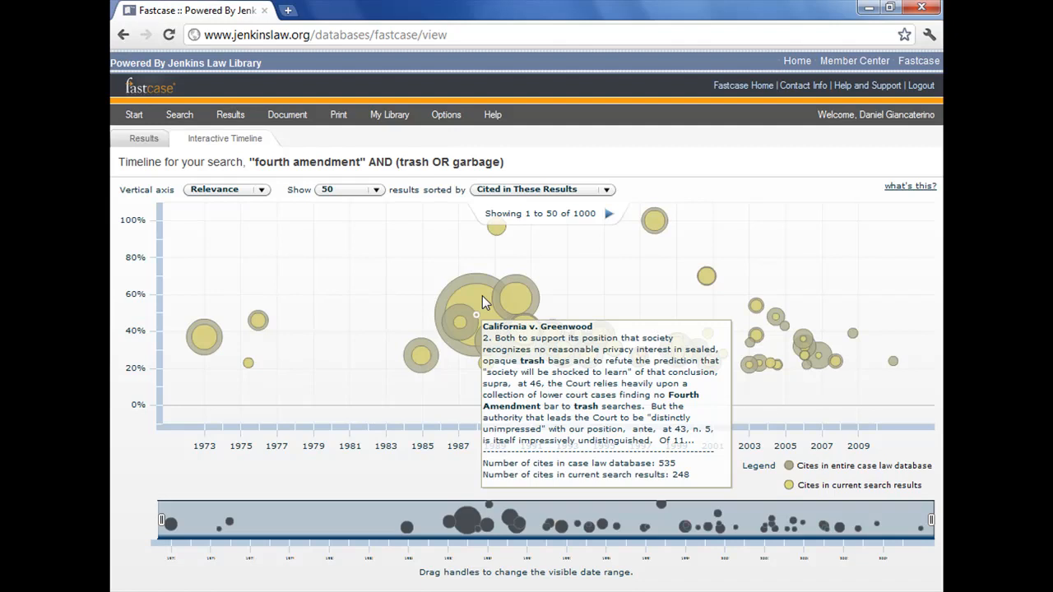